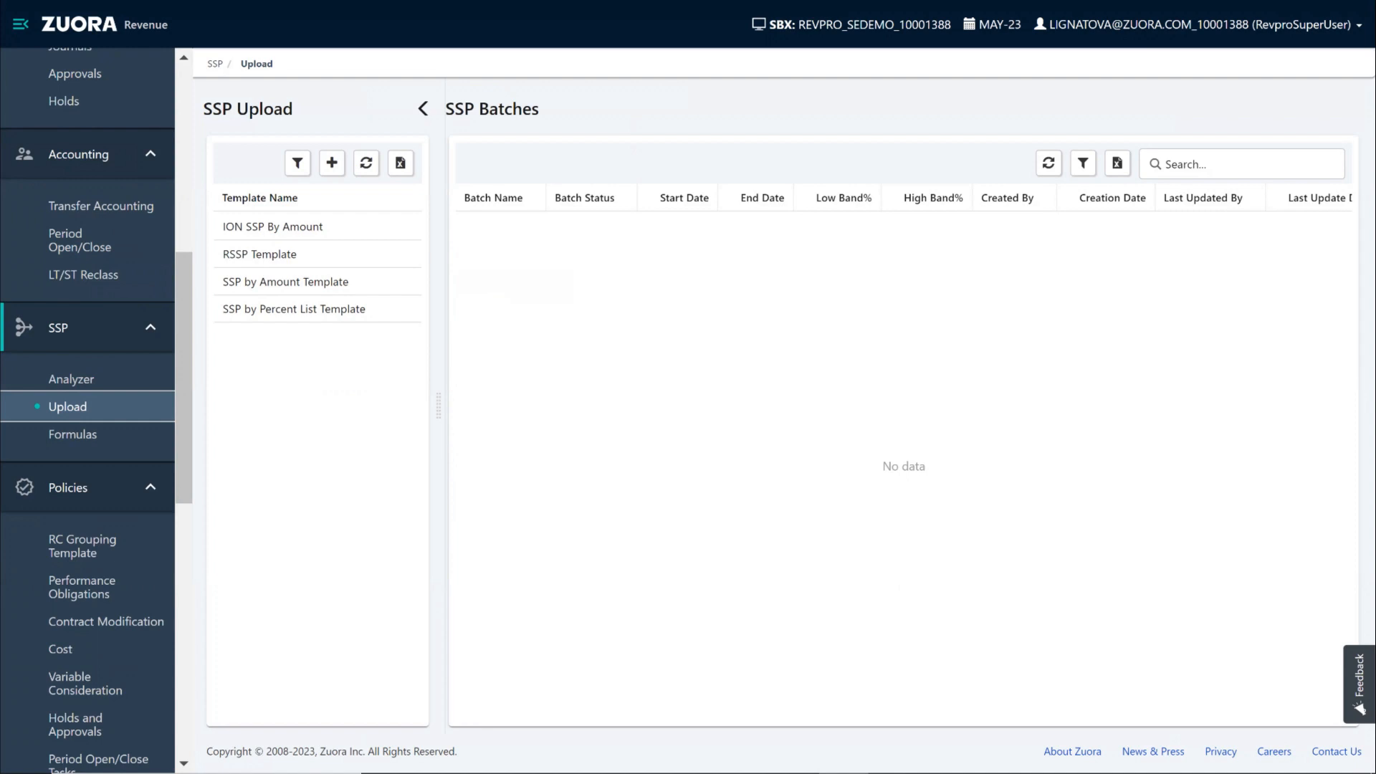
pyautogui.moveTo(143, 291)
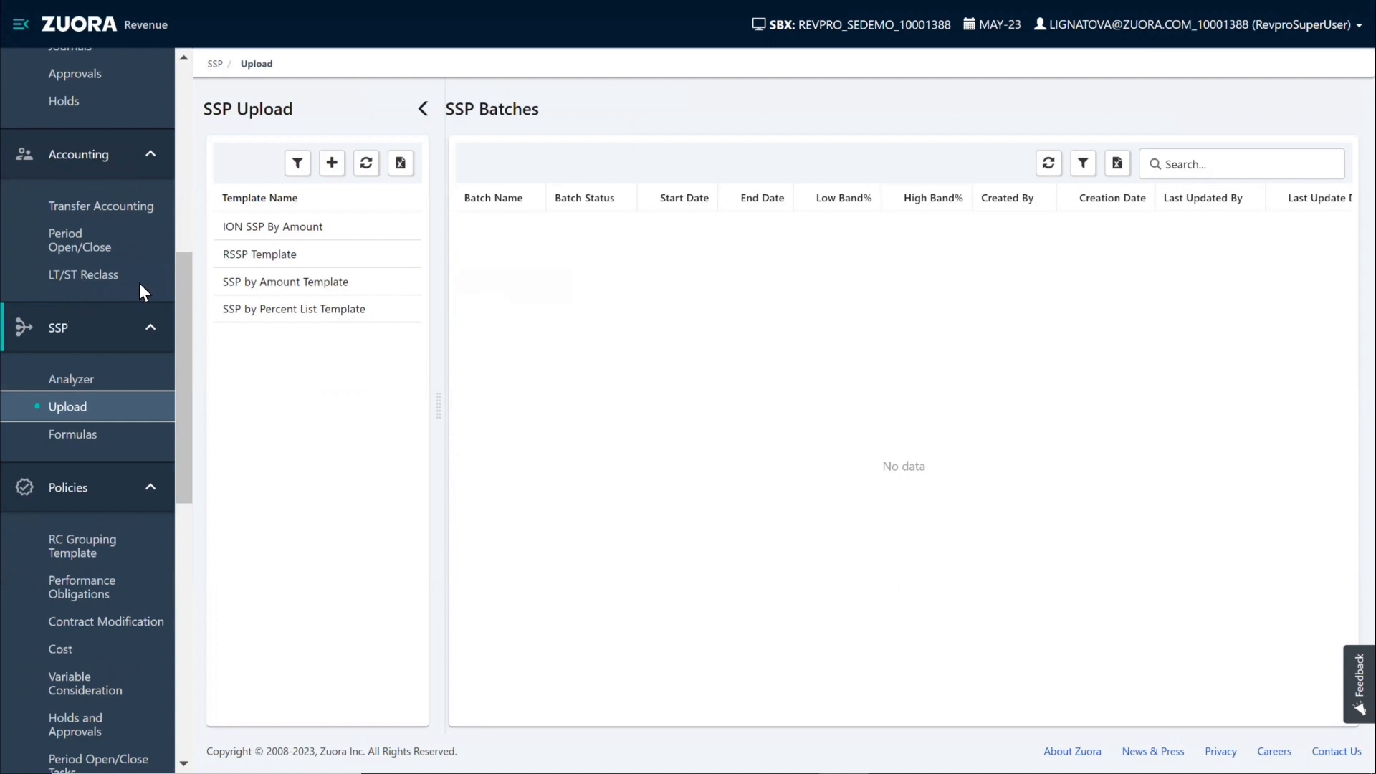
pyautogui.moveTo(203, 266)
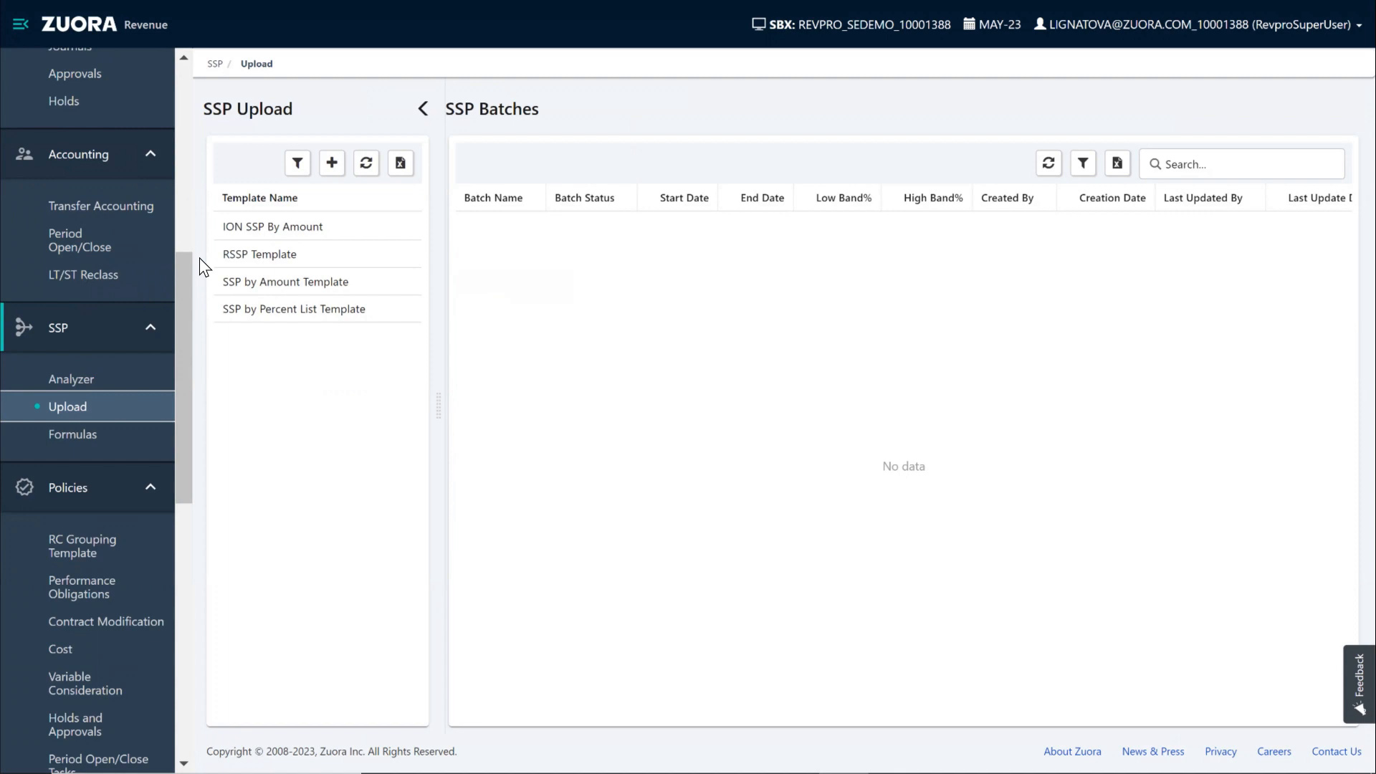
# Start a new SSP template from the SSP Upload toolbar.
pyautogui.click(333, 162)
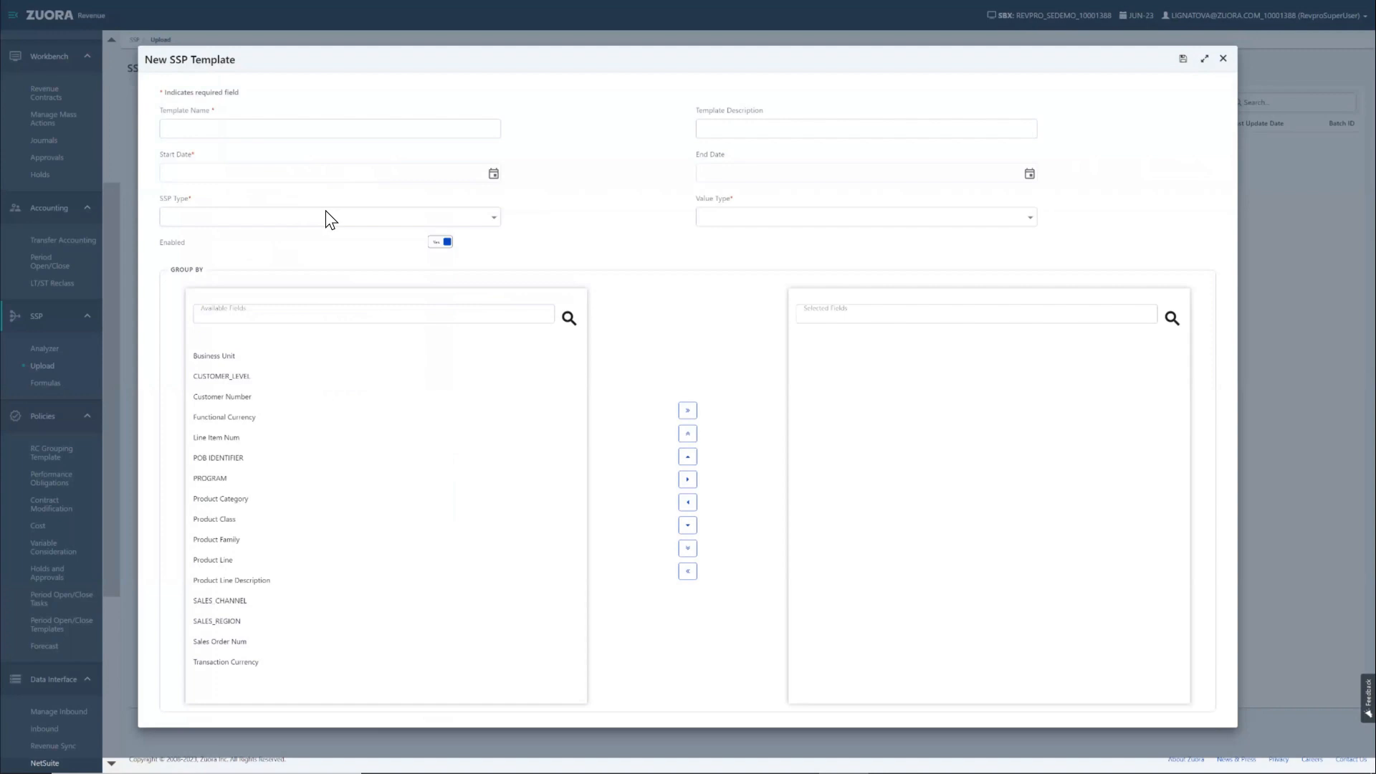
pyautogui.moveTo(458, 316)
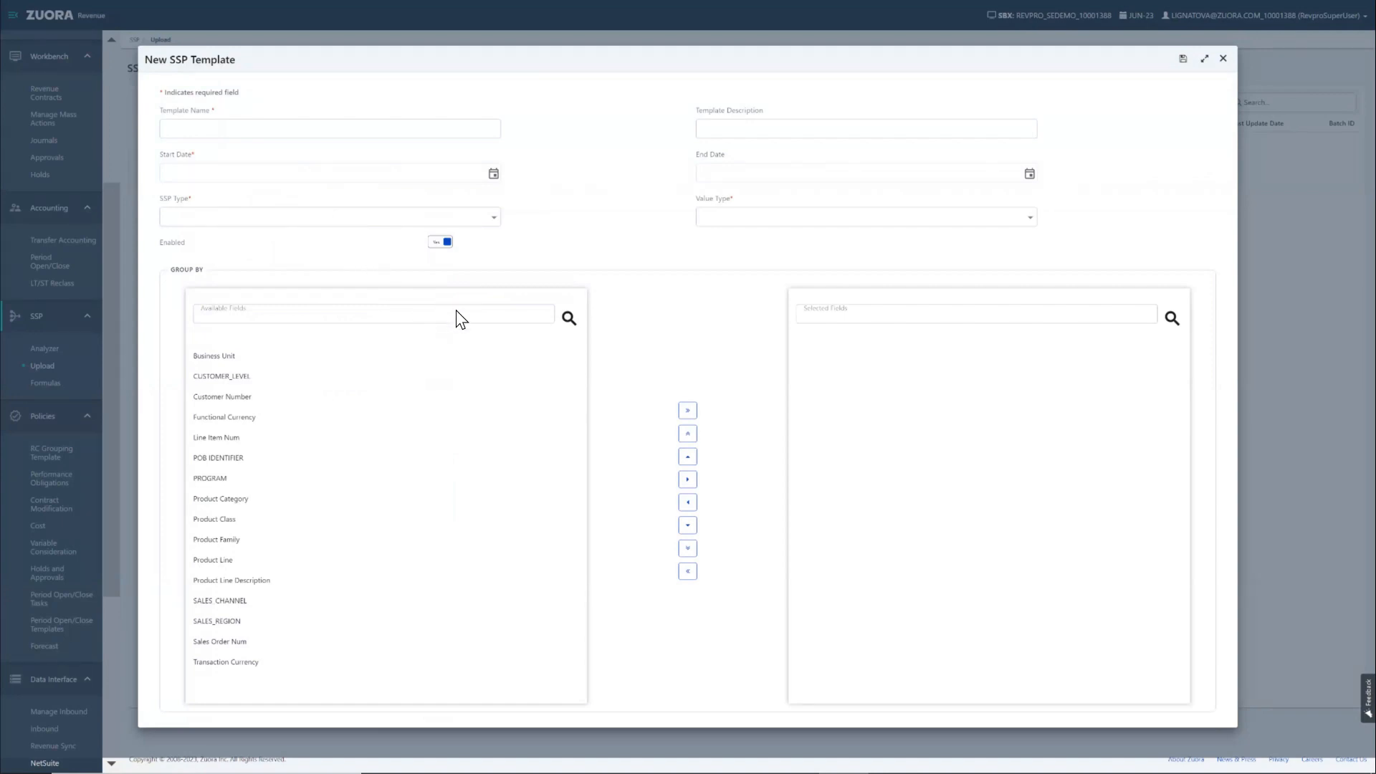
# Close the New SSP Template form to return to the SSP Upload page.
pyautogui.click(1222, 60)
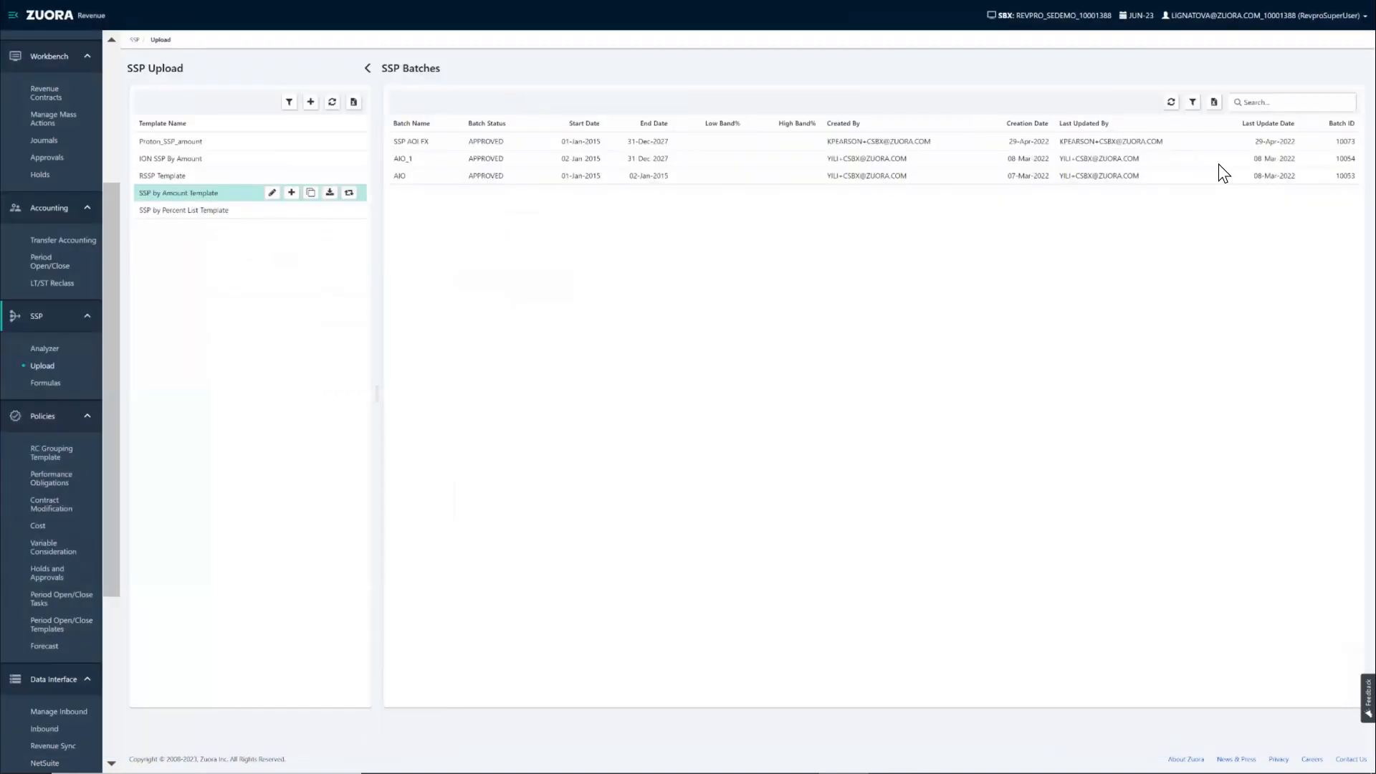
pyautogui.moveTo(1170, 189)
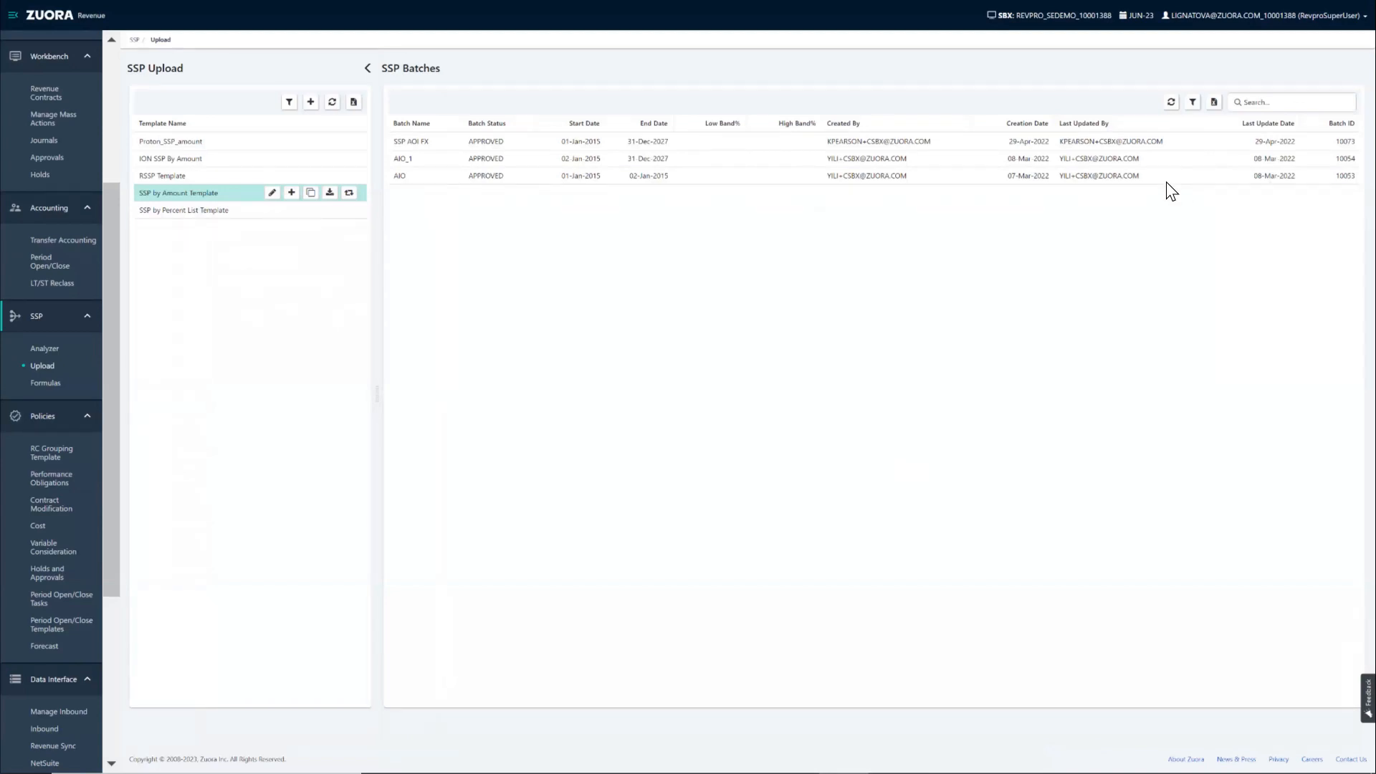
pyautogui.moveTo(978, 258)
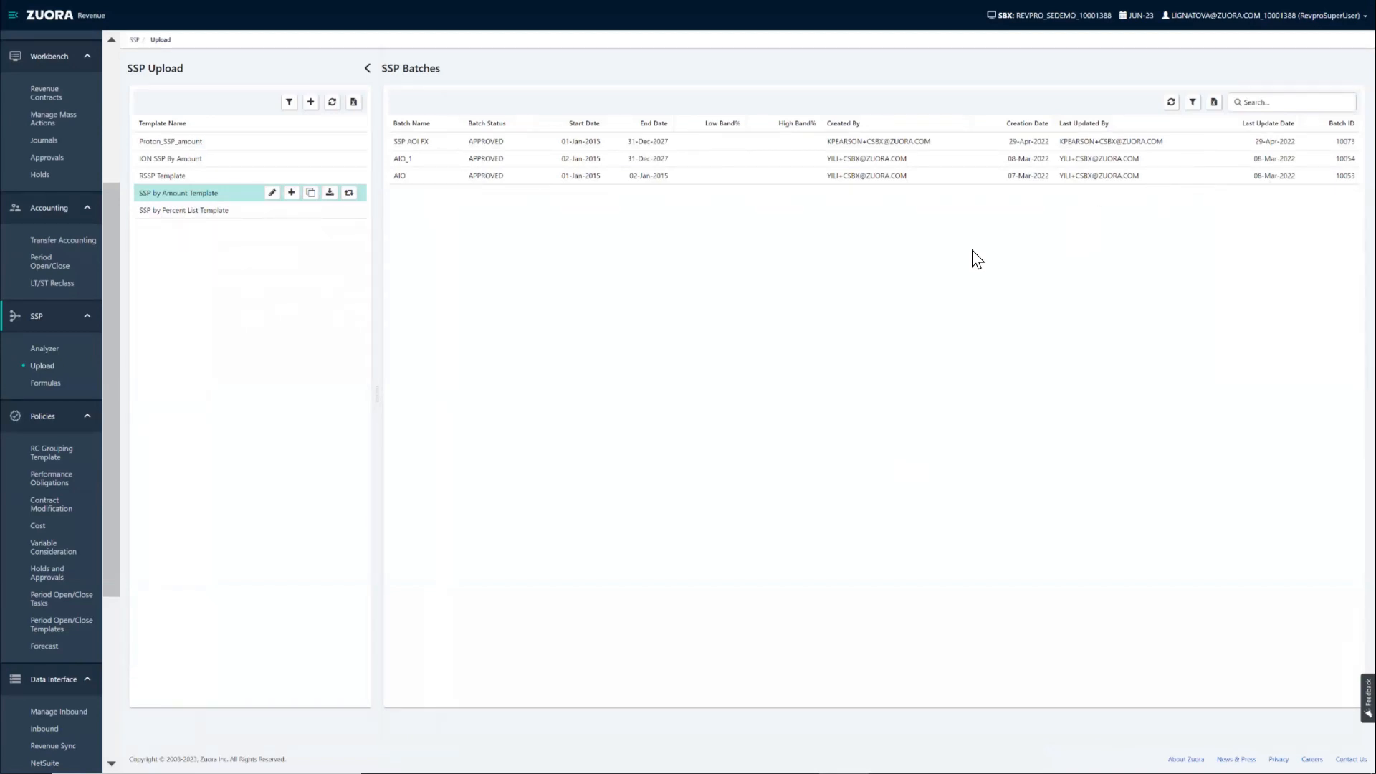
pyautogui.moveTo(301, 199)
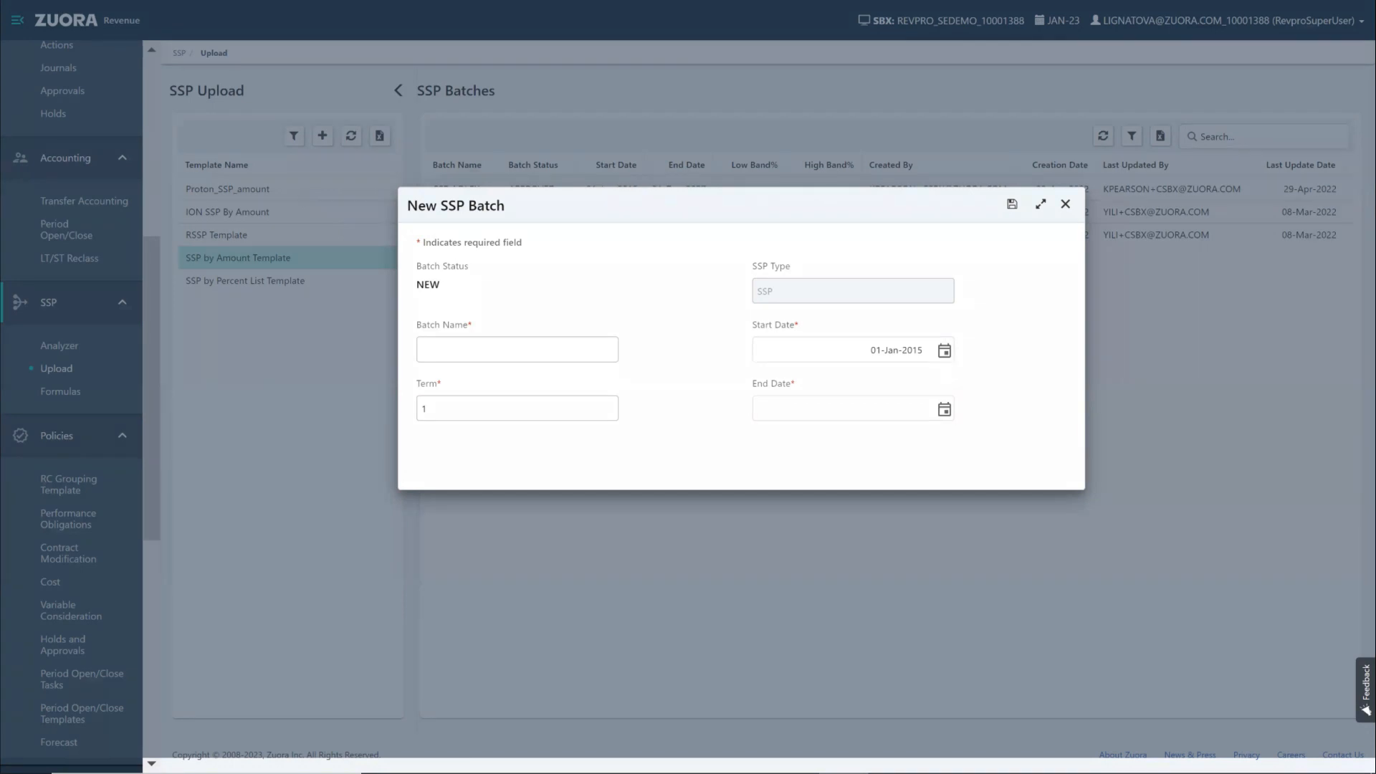
pyautogui.moveTo(1035, 208)
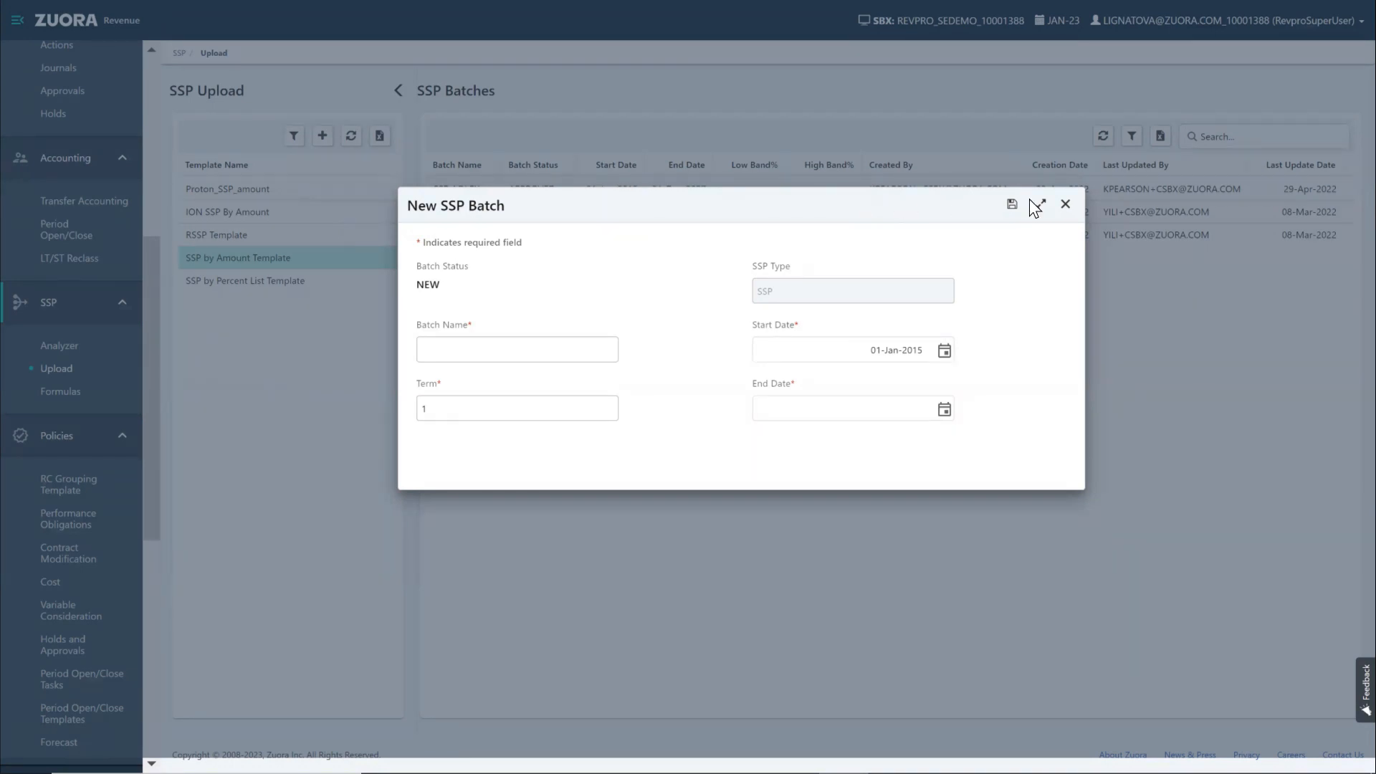
# Start a new SSP batch for the SSP by Amount Template.
pyautogui.click(1064, 203)
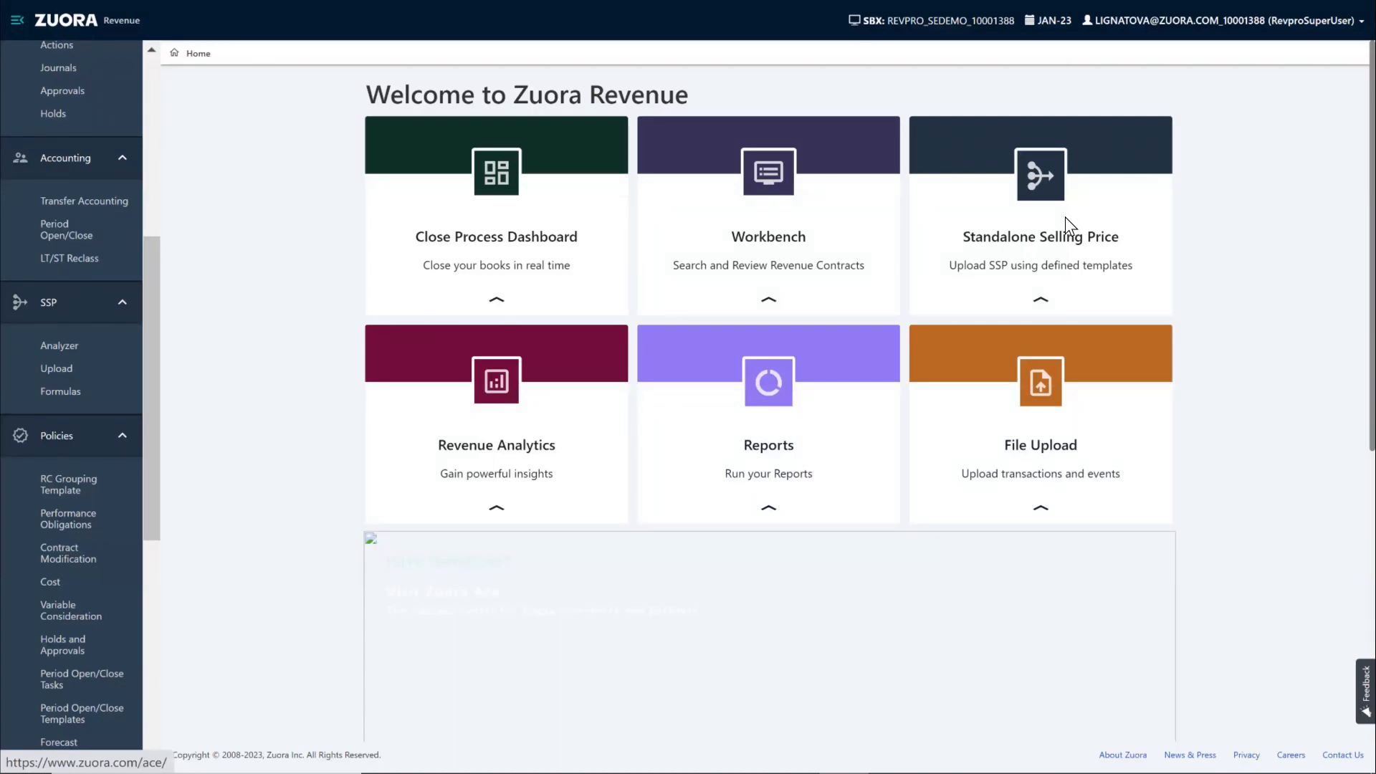
pyautogui.moveTo(115, 288)
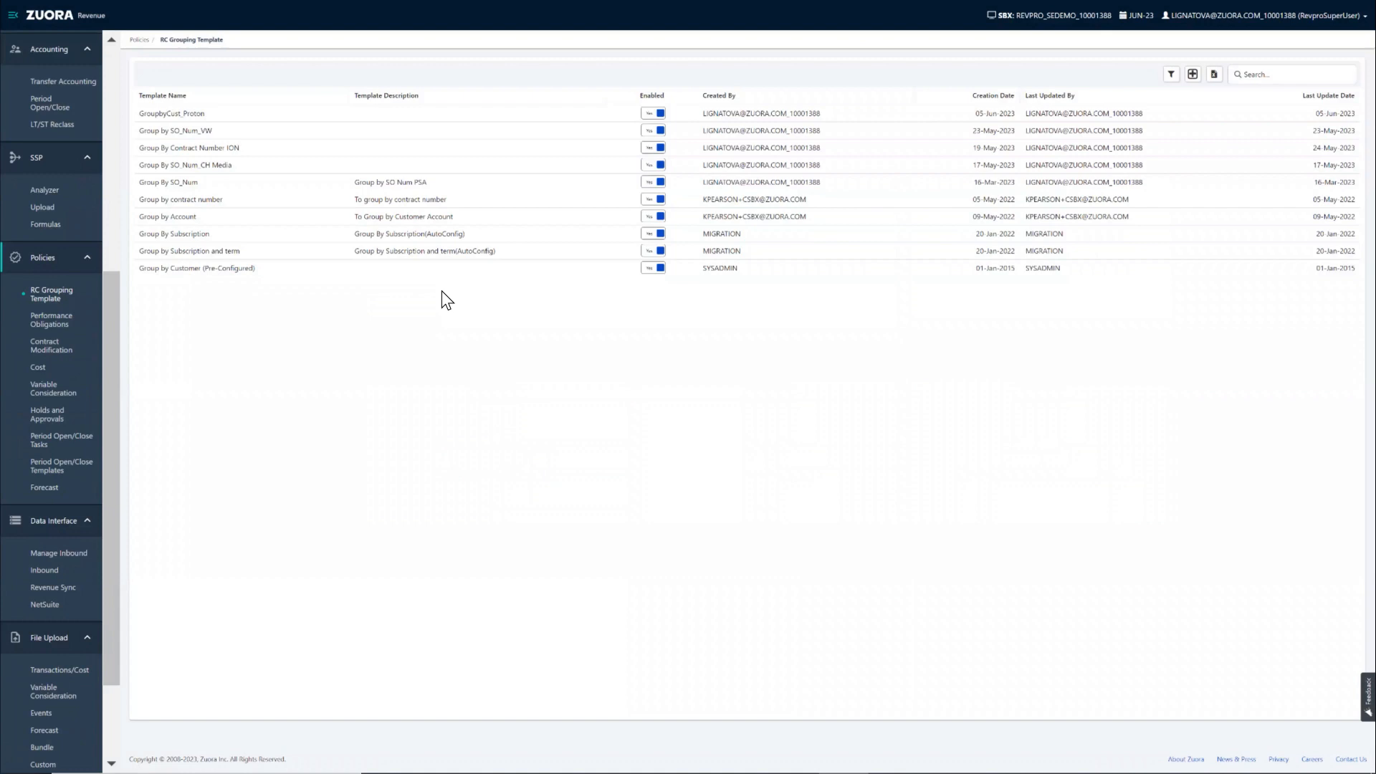
pyautogui.moveTo(869, 249)
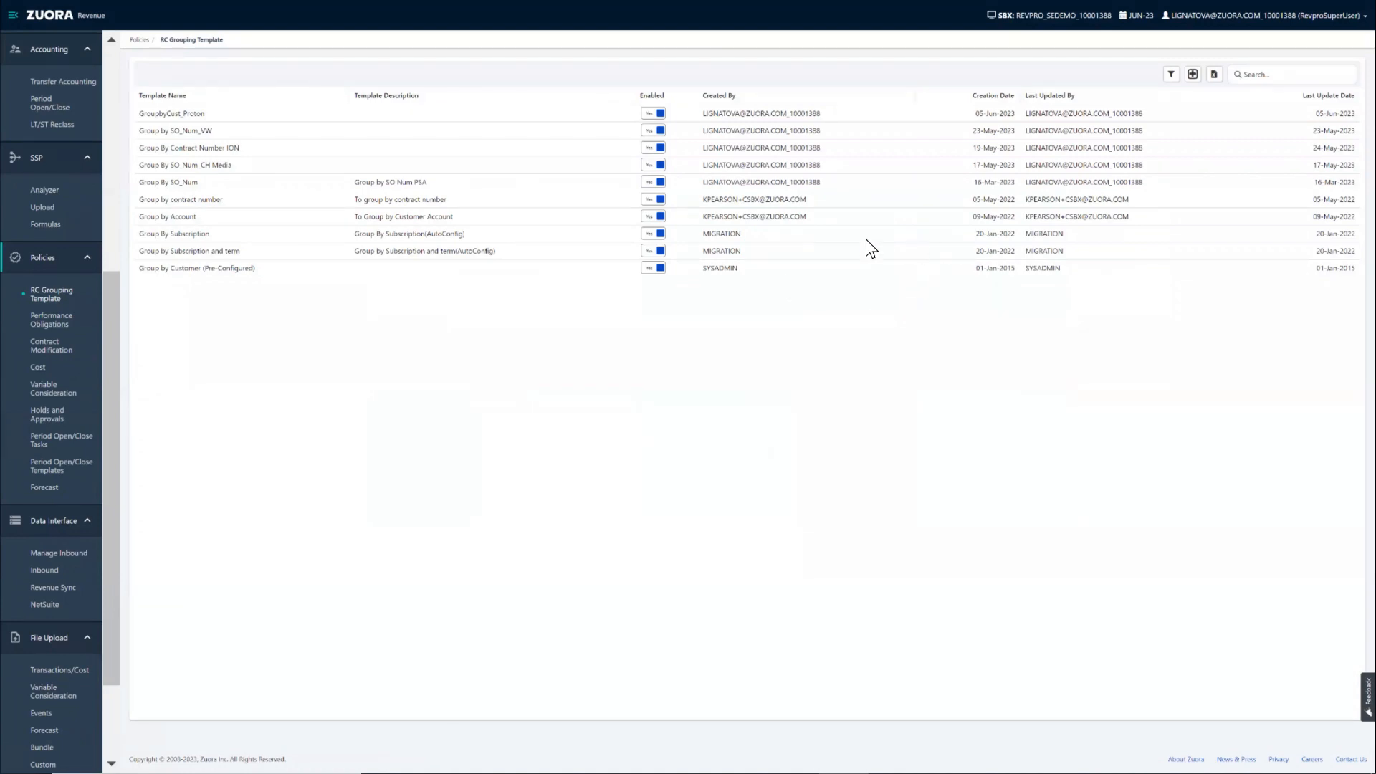
# Review the Group by contract number template's SSP hierarchy, then close it.
pyautogui.click(179, 199)
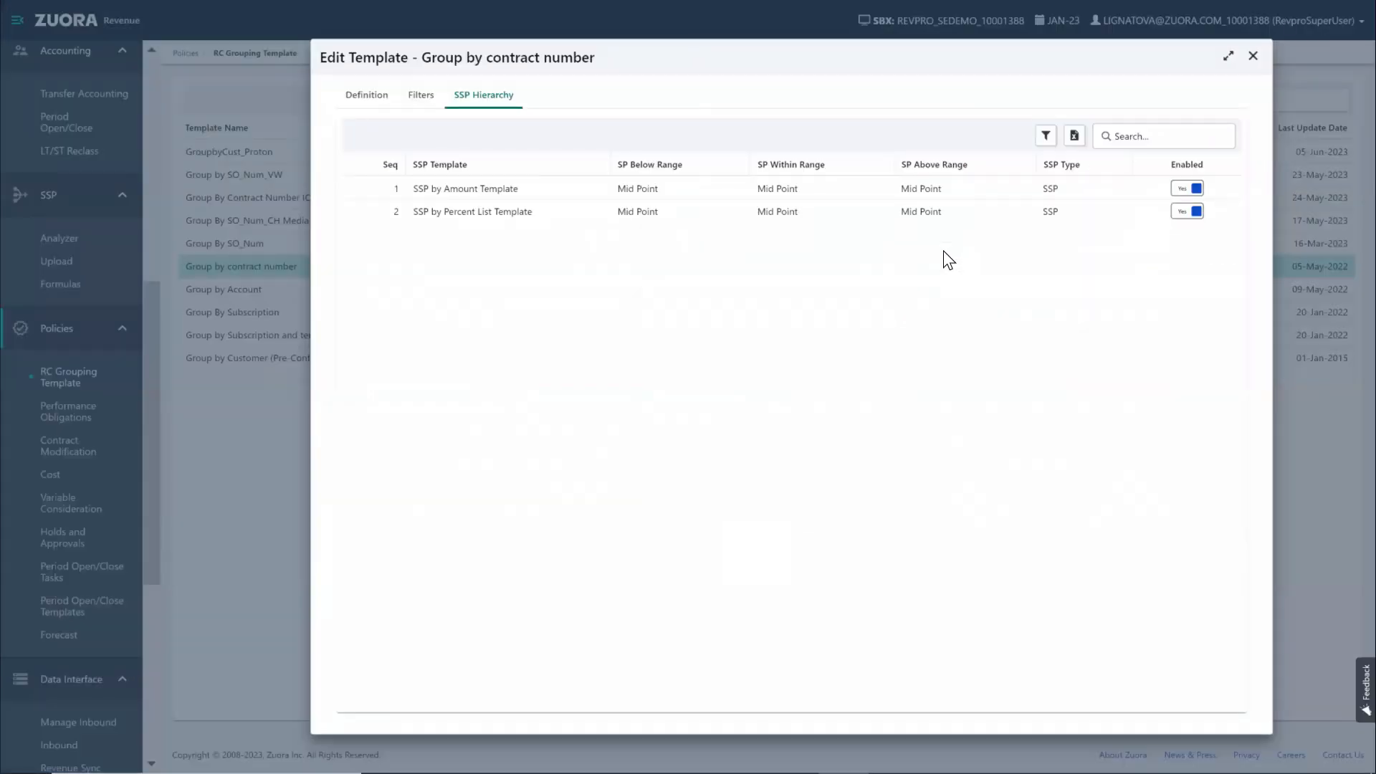
pyautogui.click(1253, 56)
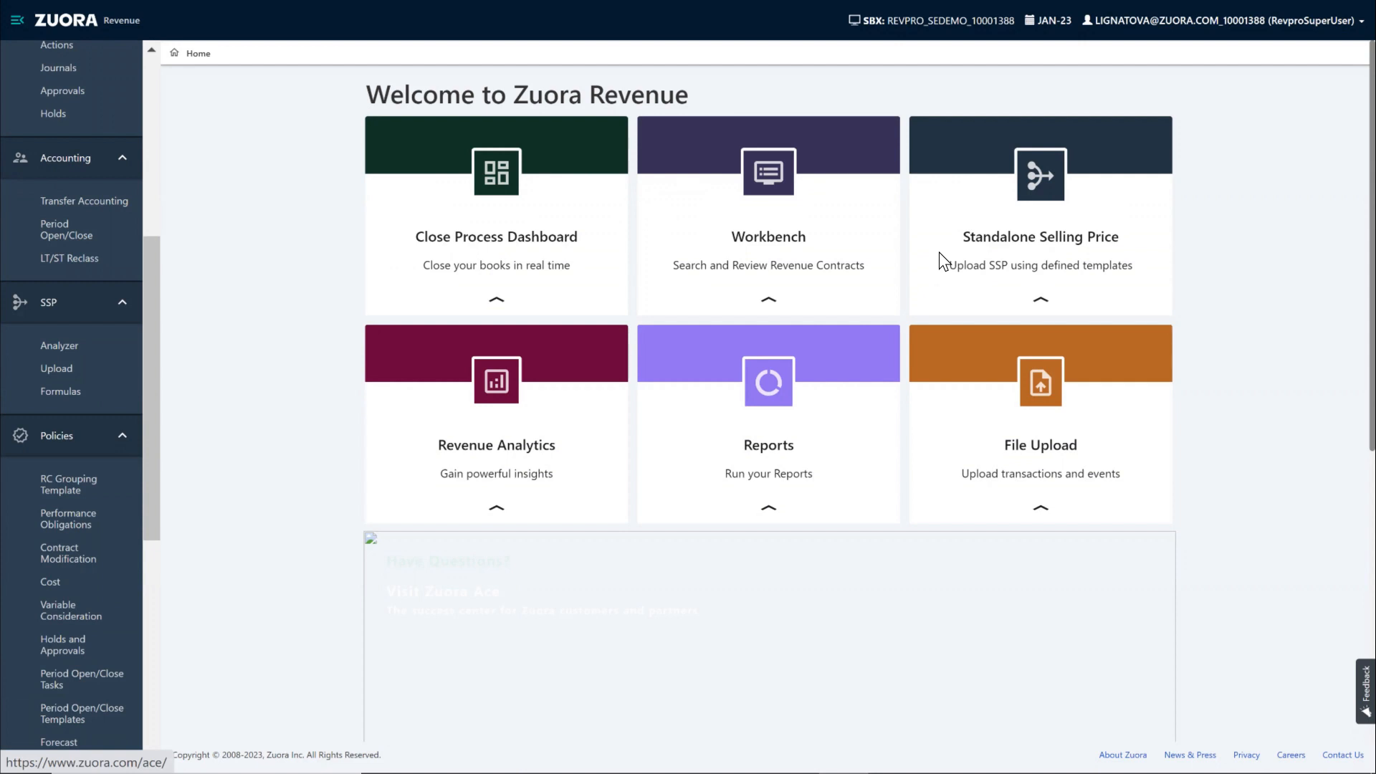
pyautogui.moveTo(203, 336)
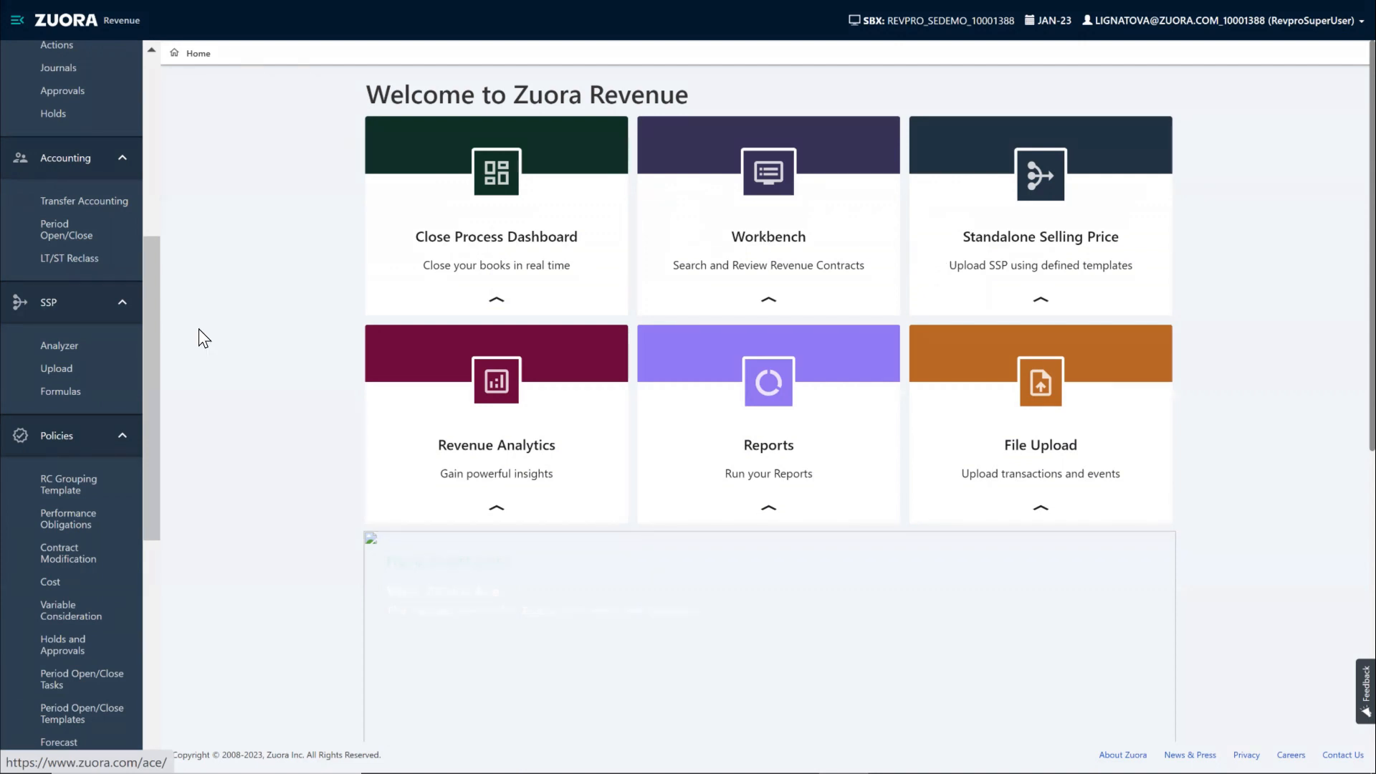
# Go to SSP Formulas and start a new formula.
pyautogui.click(60, 391)
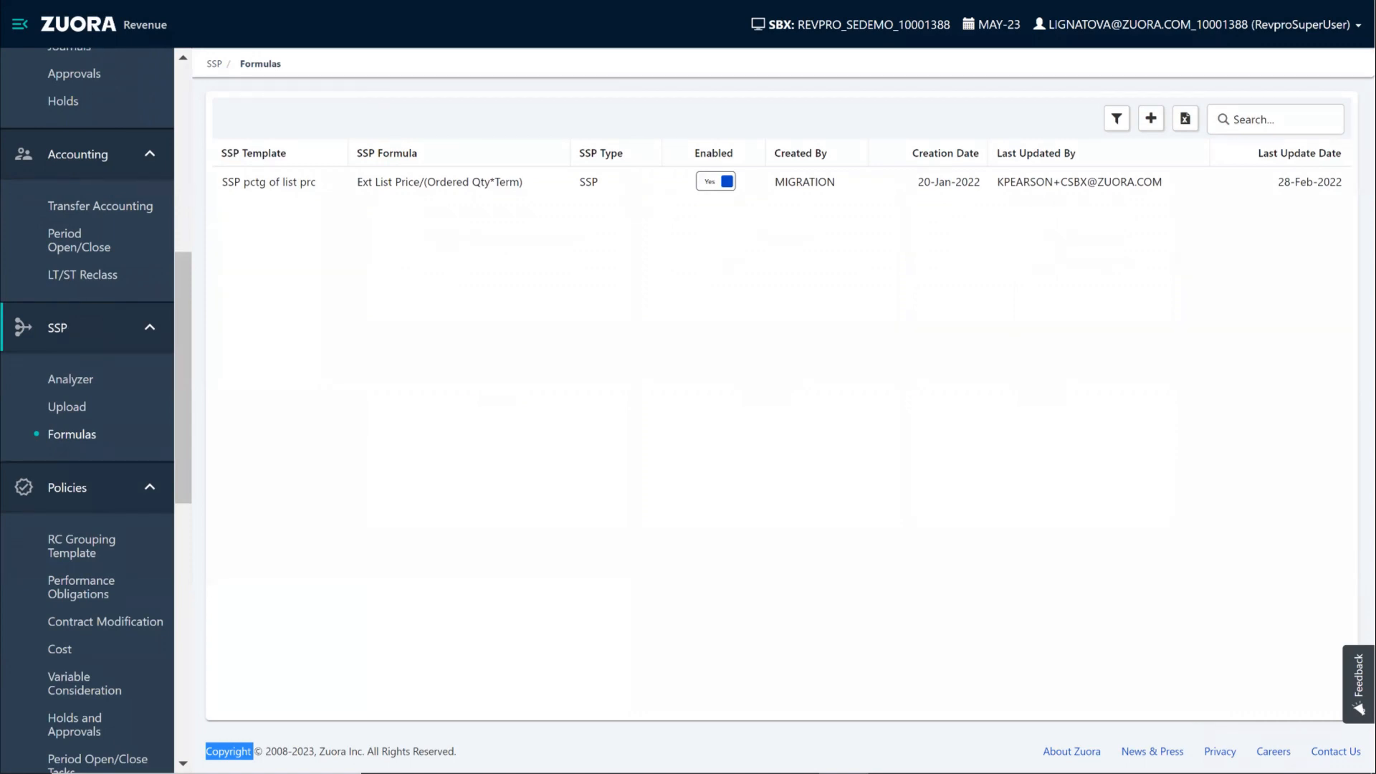
pyautogui.moveTo(1154, 165)
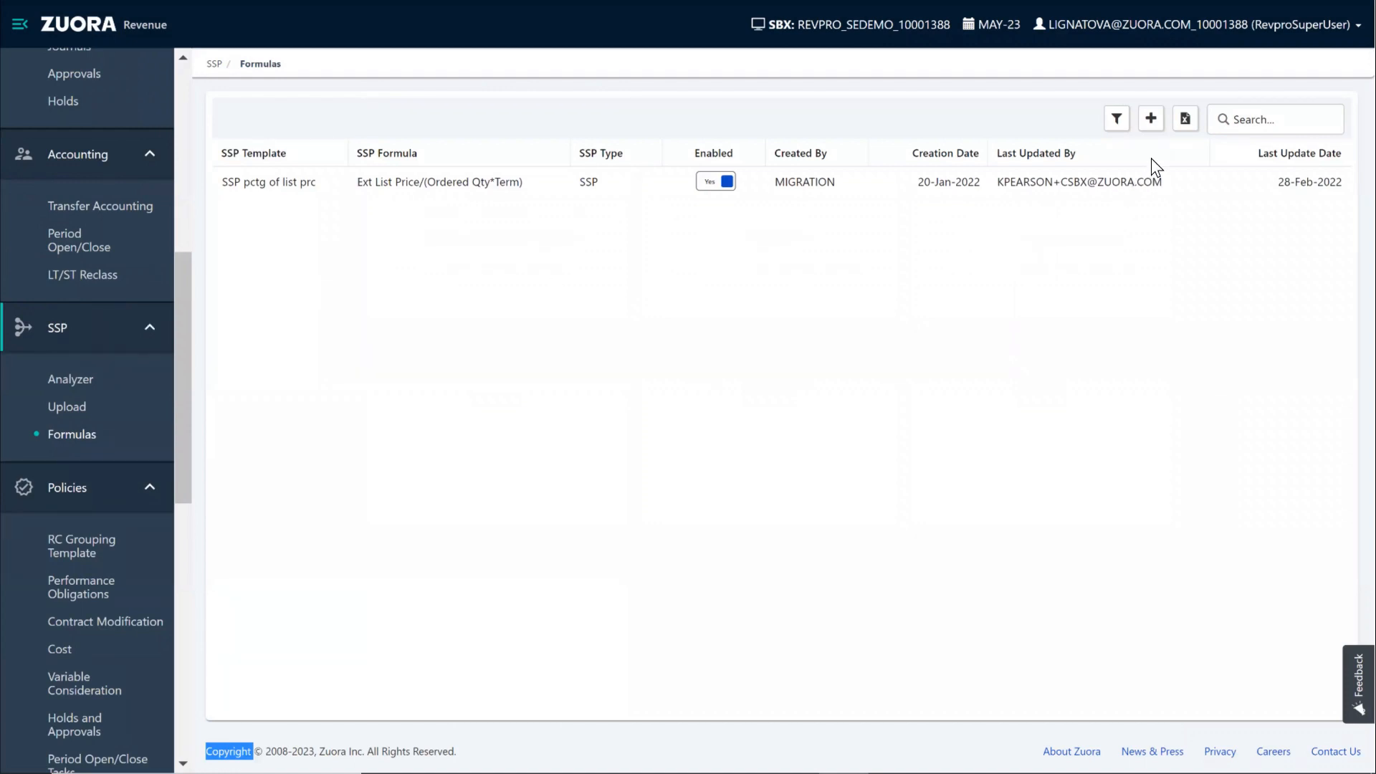
pyautogui.click(1149, 119)
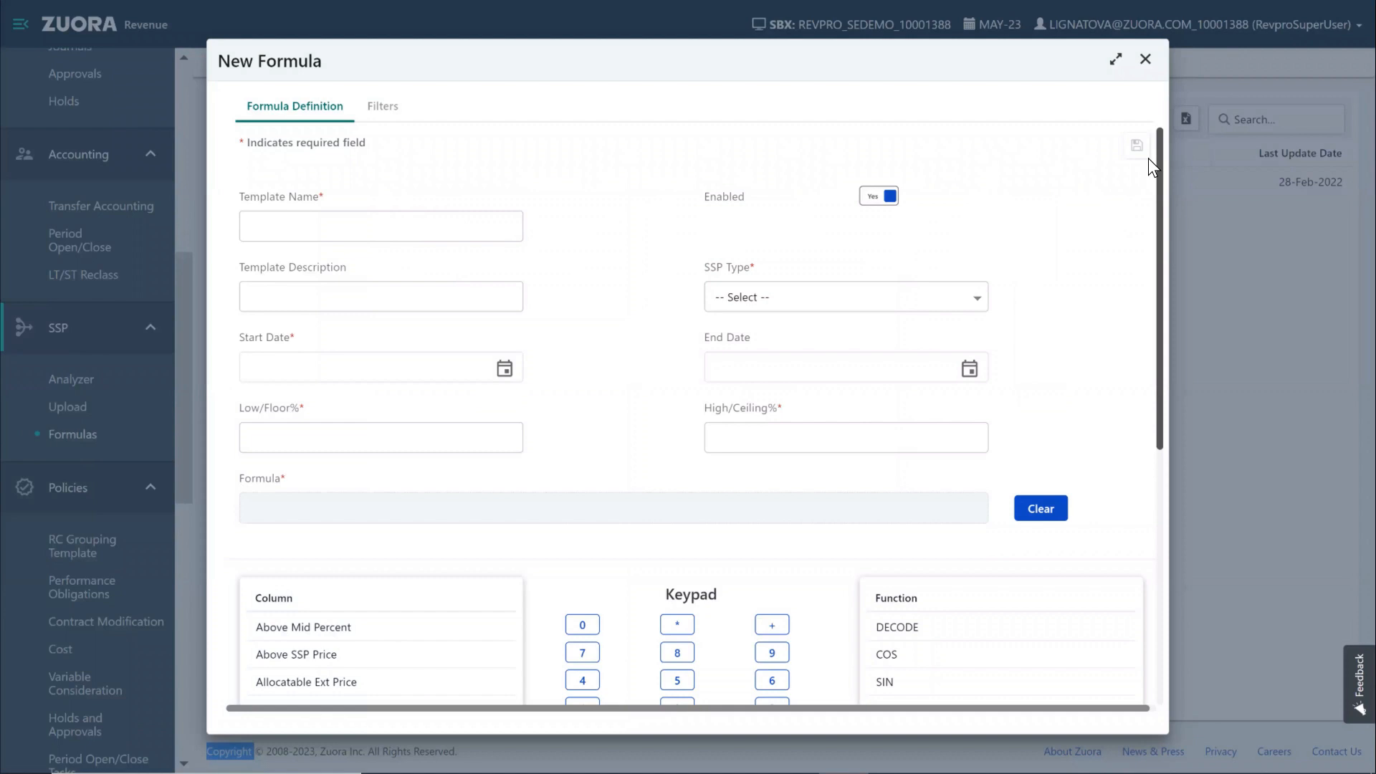
pyautogui.moveTo(1135, 150)
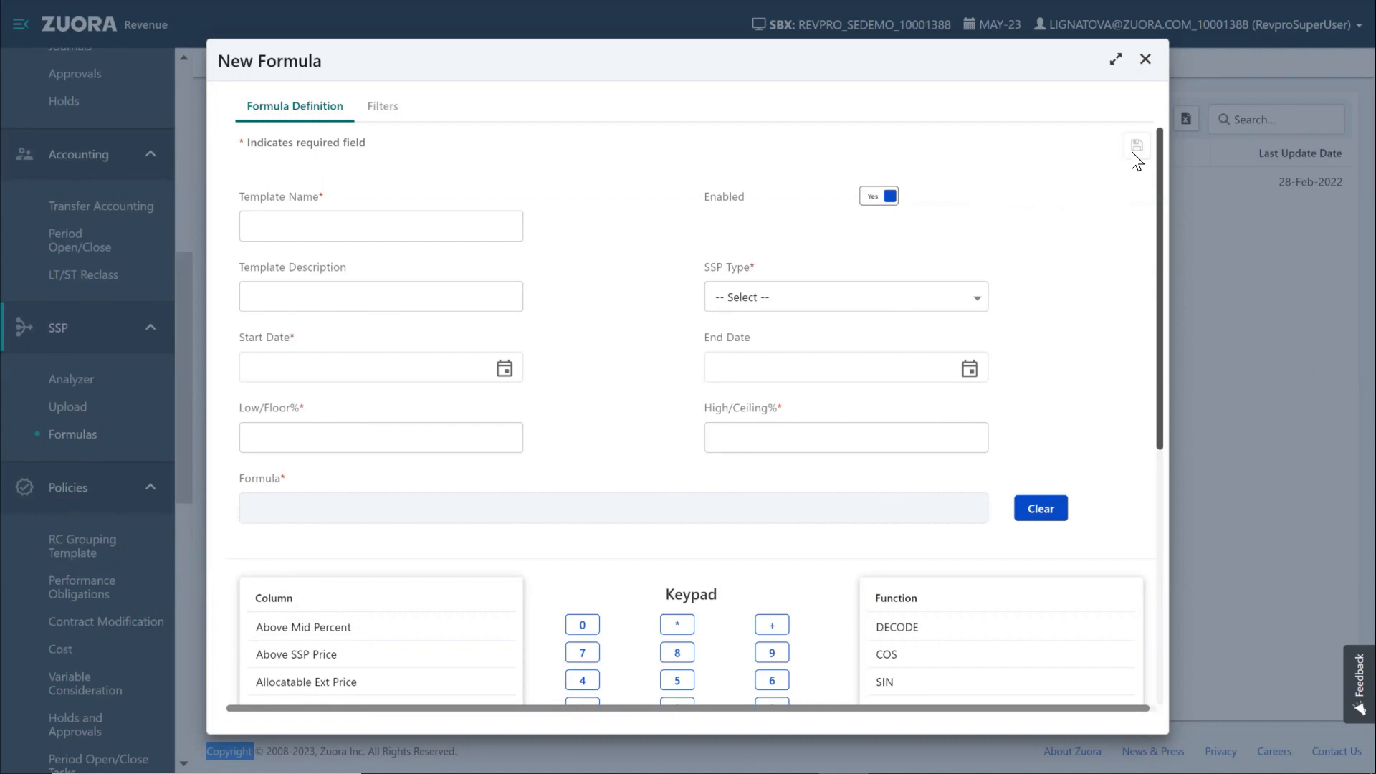
pyautogui.moveTo(1136, 159)
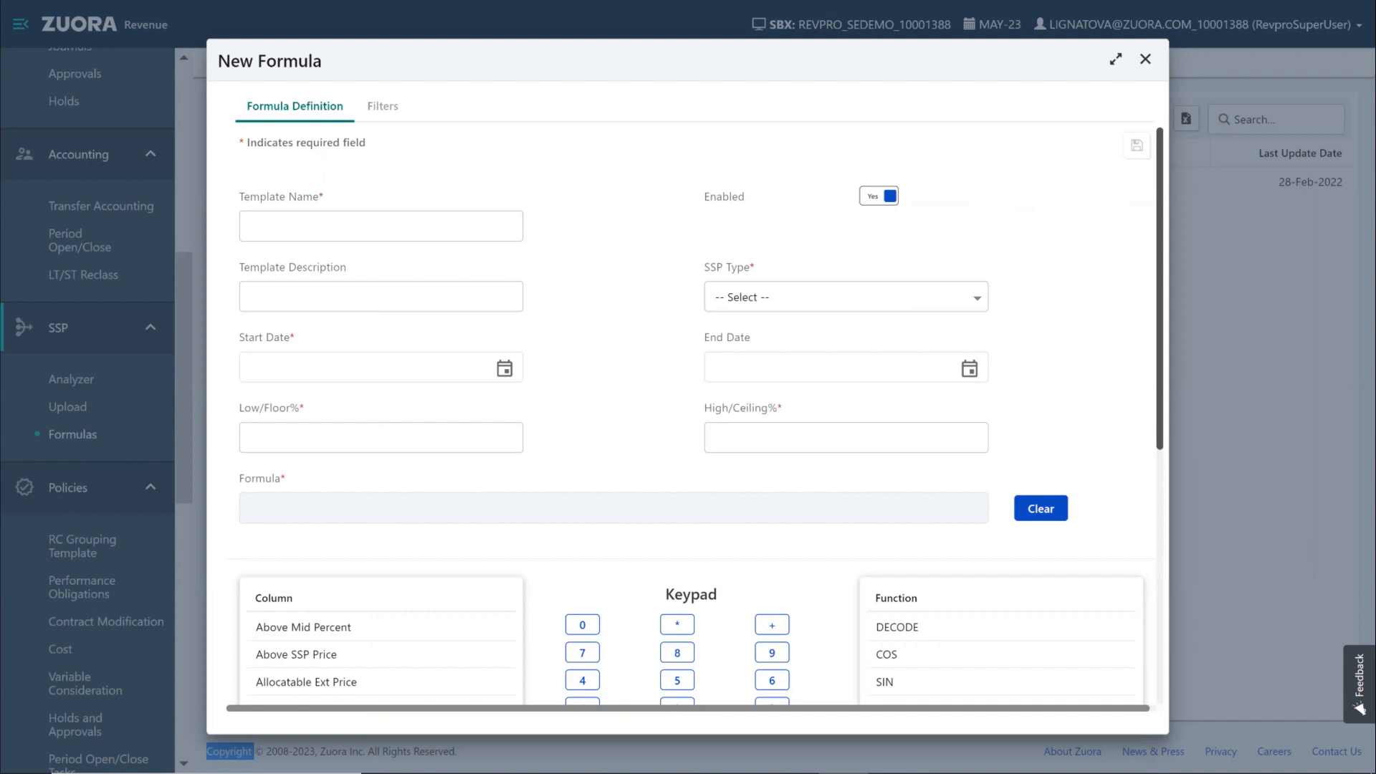
# Scroll the New Formula form to its Column, Keypad and Function panels.
pyautogui.scroll(-3)
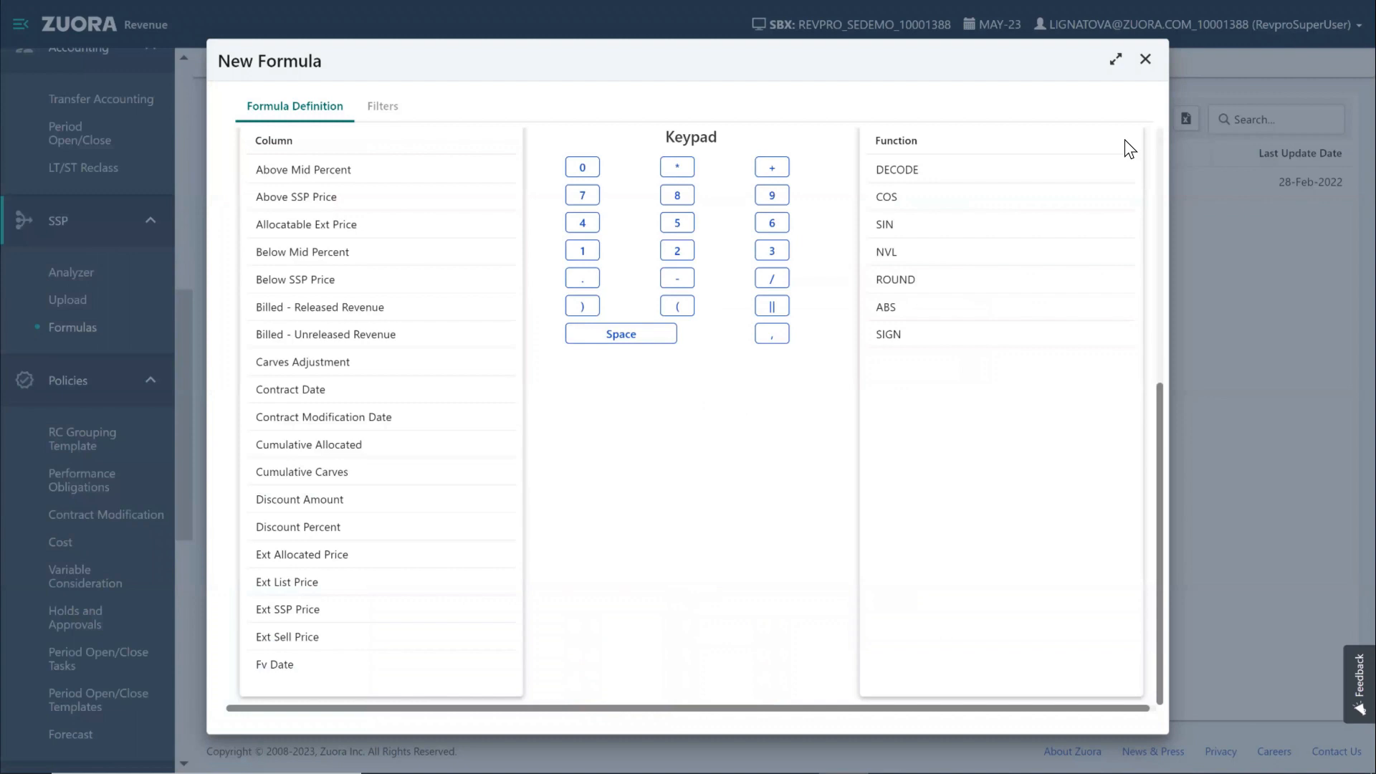